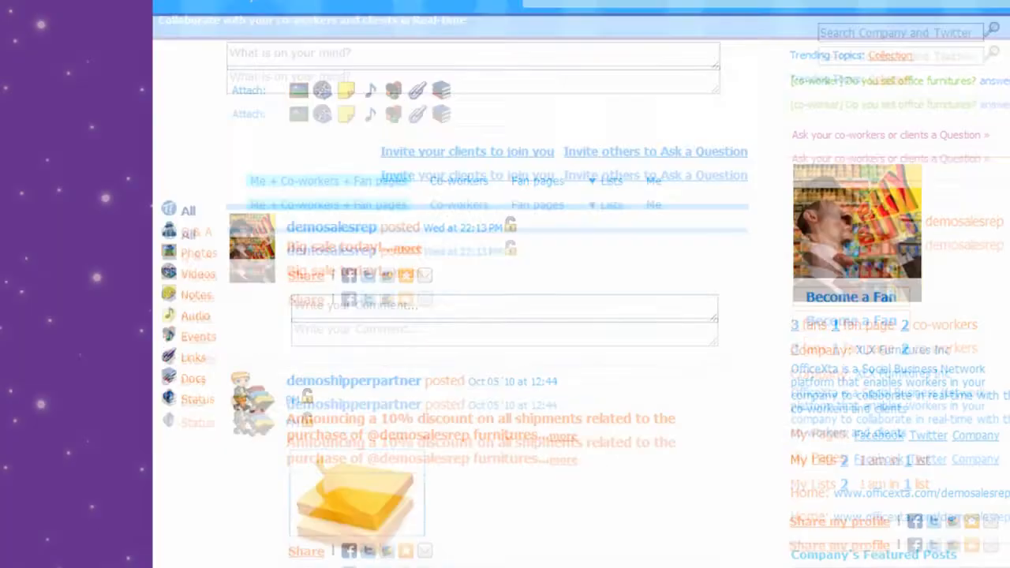
- Scroll the company page and begin a new 'Big sale today!' status update in the post box
scroll("down", 3)
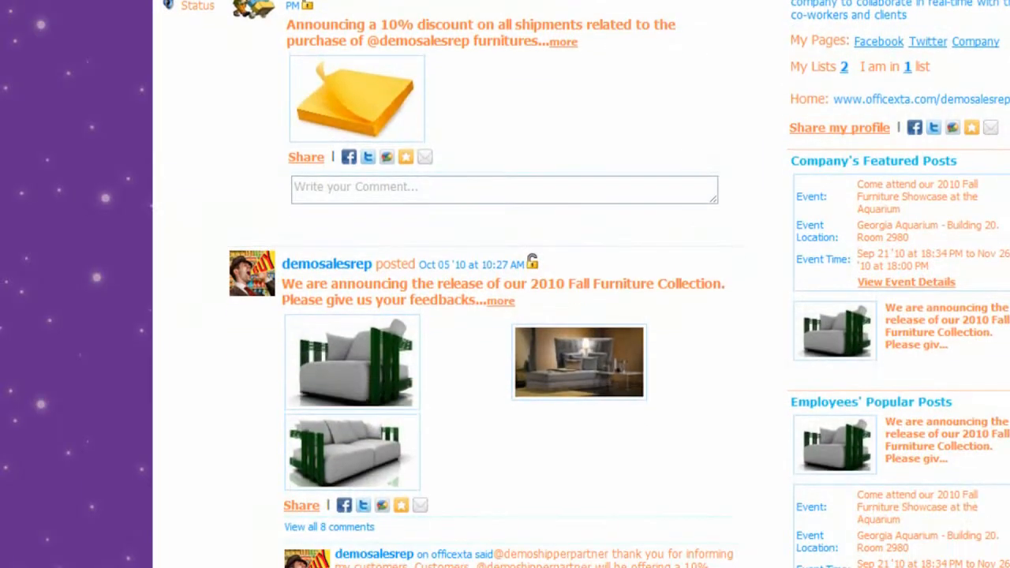
scroll("down", 3)
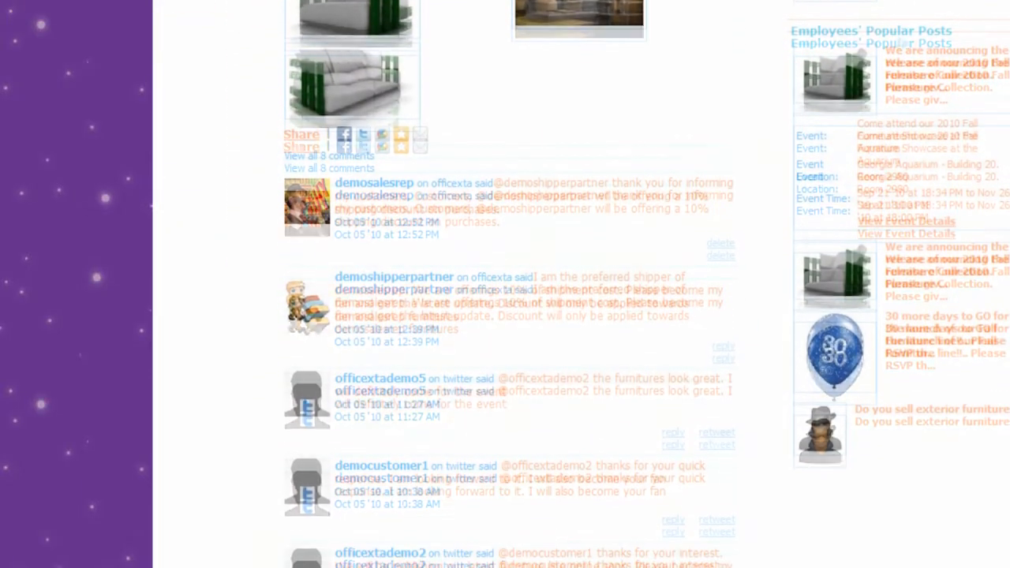
scroll("down", 3)
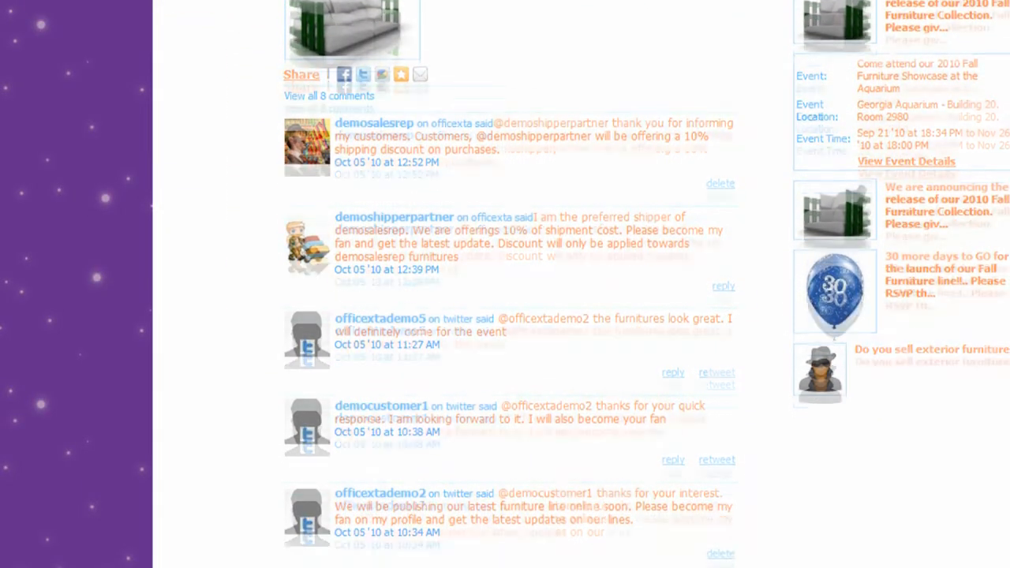
scroll("down", 3)
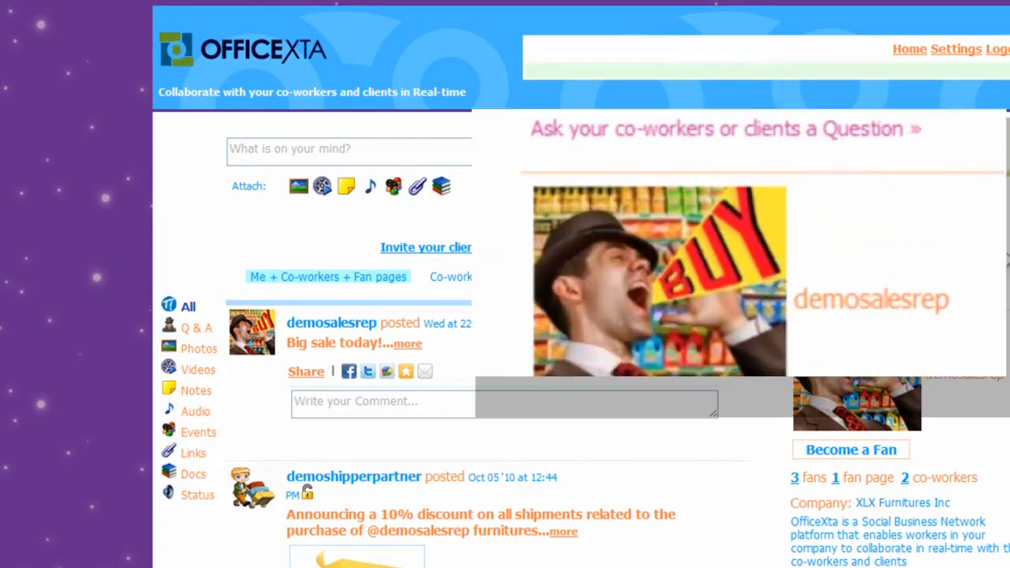
left_click(726, 128)
type("Big sale today!")
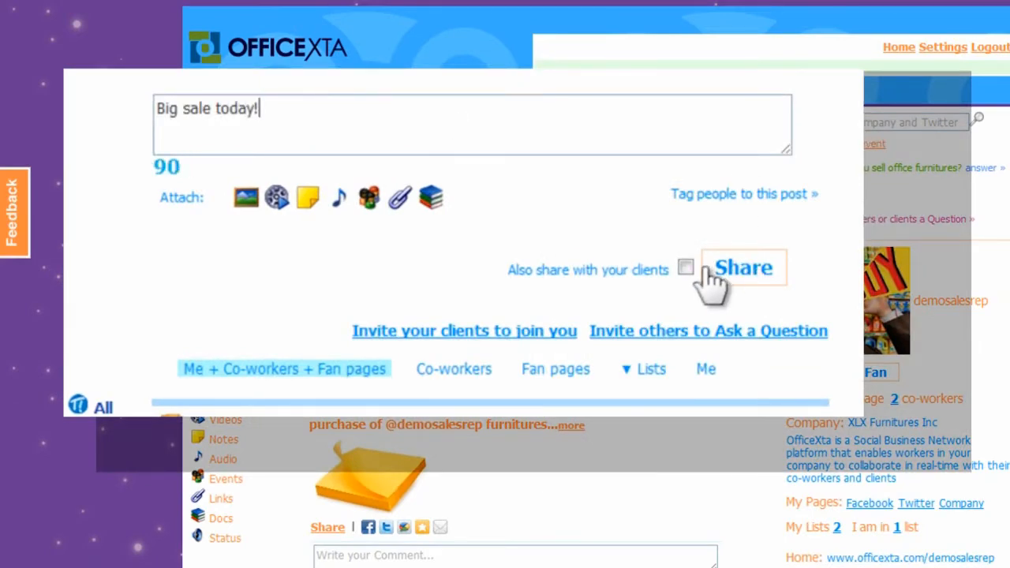
- Share the 'Big sale today!' update to the workspace feed
left_click(741, 267)
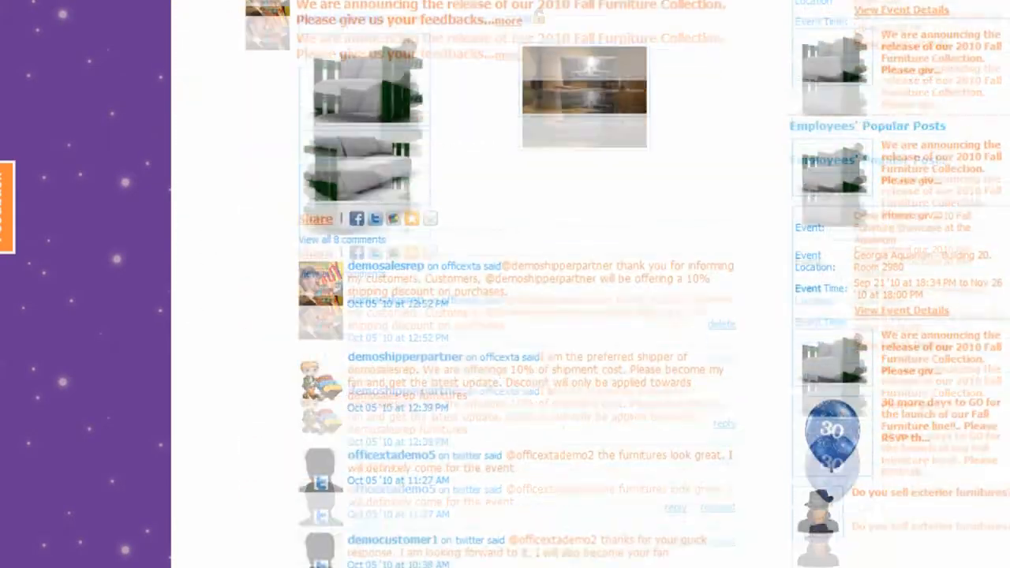
scroll("down", 3)
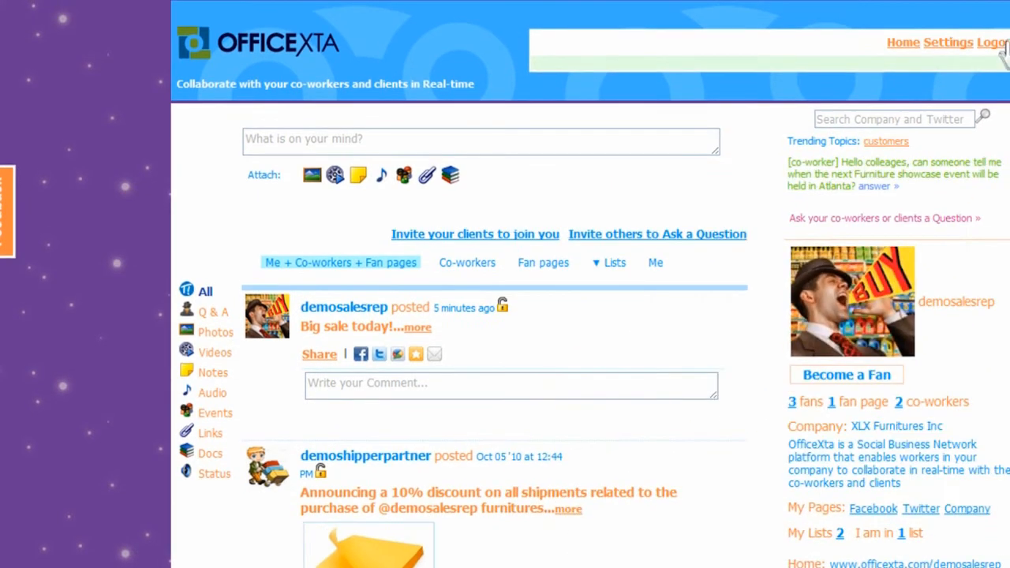
- Scroll down through the older feed posts before leaving for the public welcome page
scroll("down", 3)
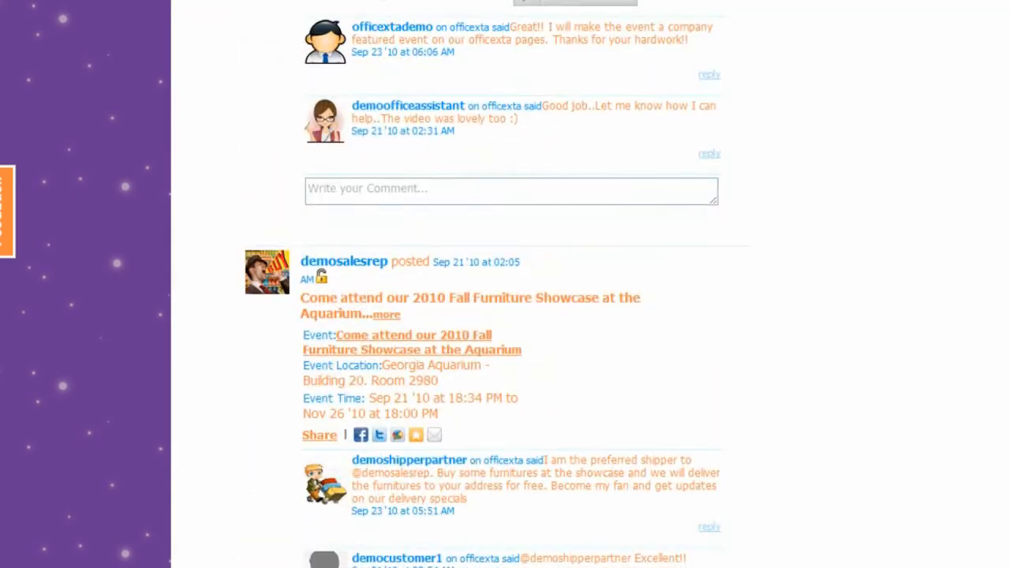
scroll("down", 3)
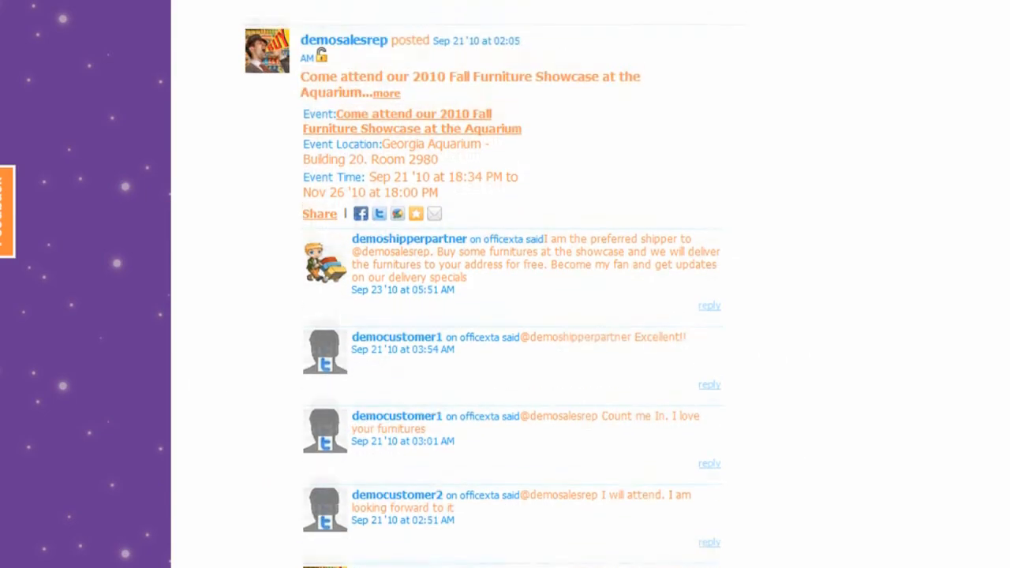
scroll("down", 3)
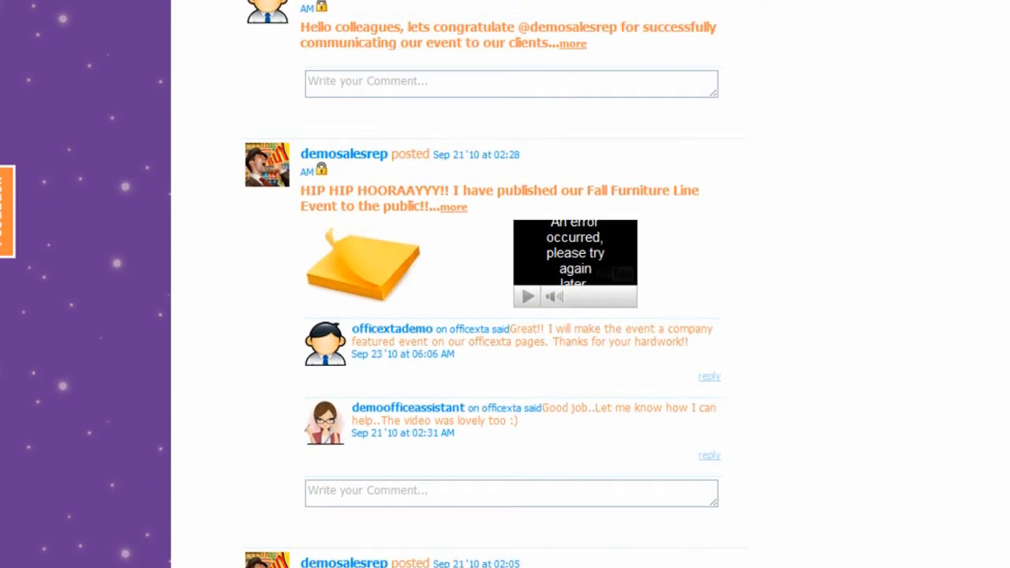
scroll("down", 3)
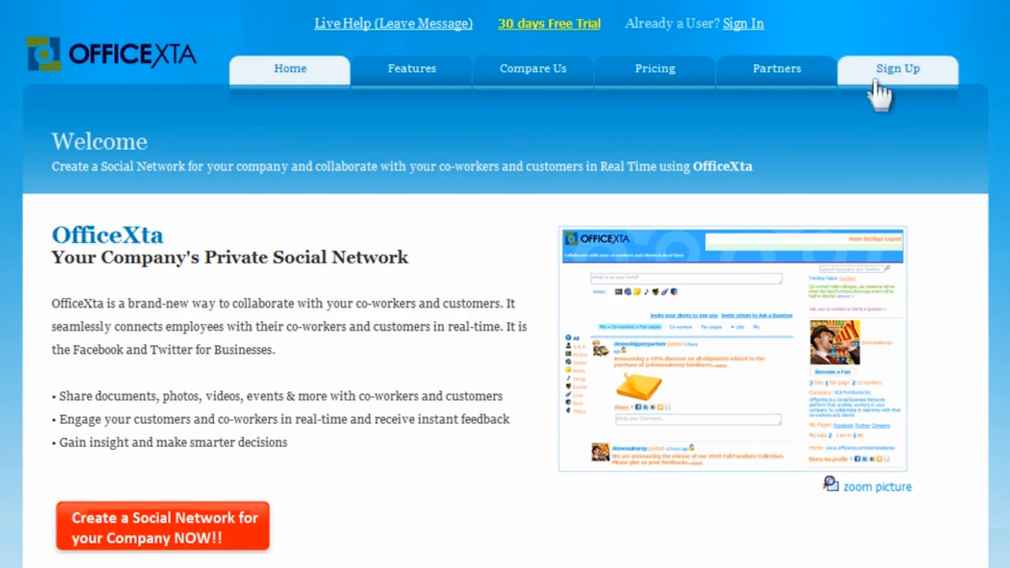
- Go to the Sign Up page with its work email registration step
left_click(897, 68)
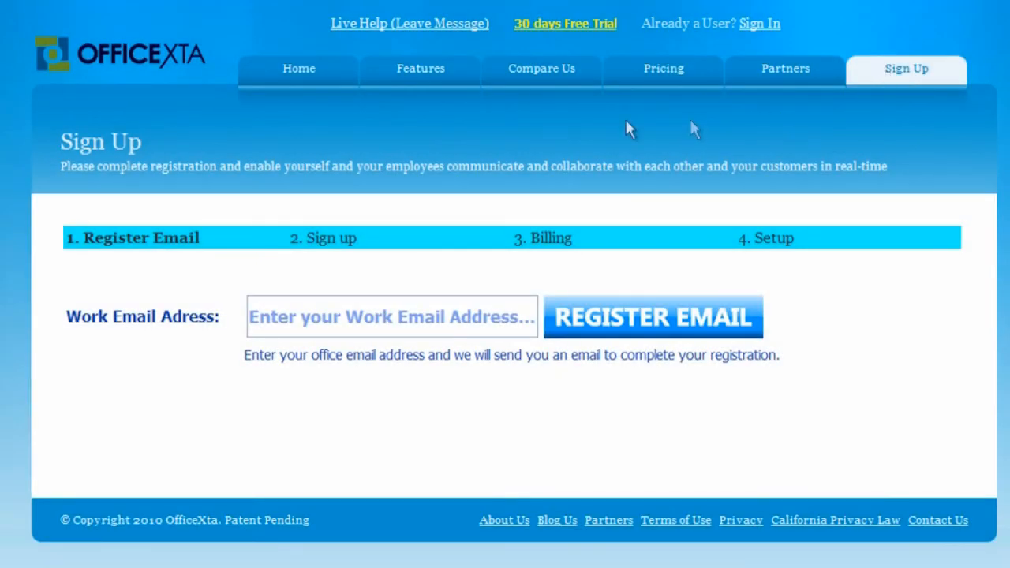